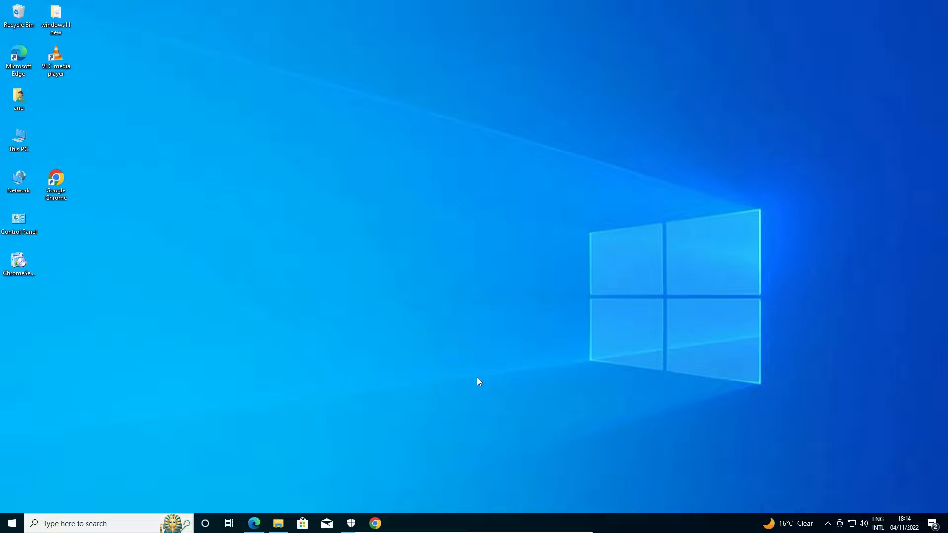
Step: Launch Google Chrome from the taskbar to search Google for "virtualbox"
{"action": "left_click", "coordinate": [376, 524]}
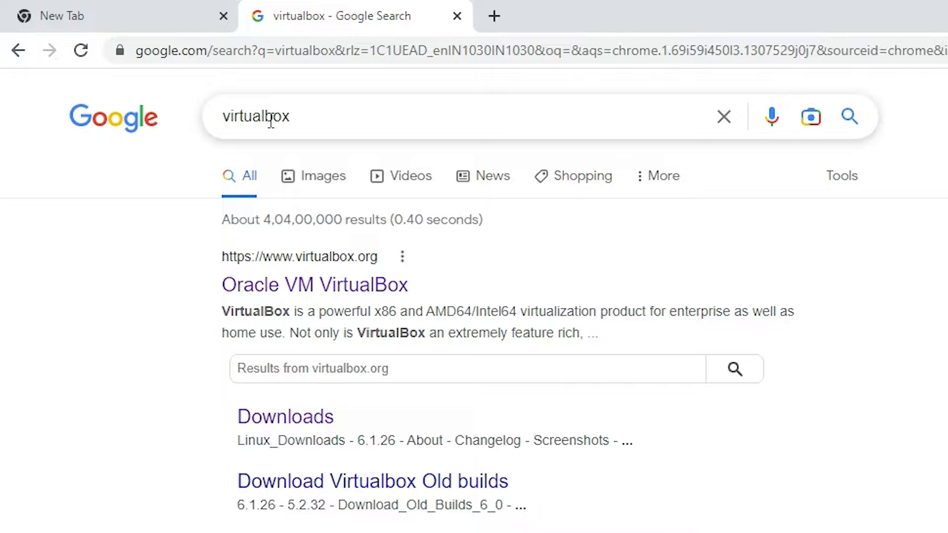
{"action": "mouse_move", "coordinate": [330, 276]}
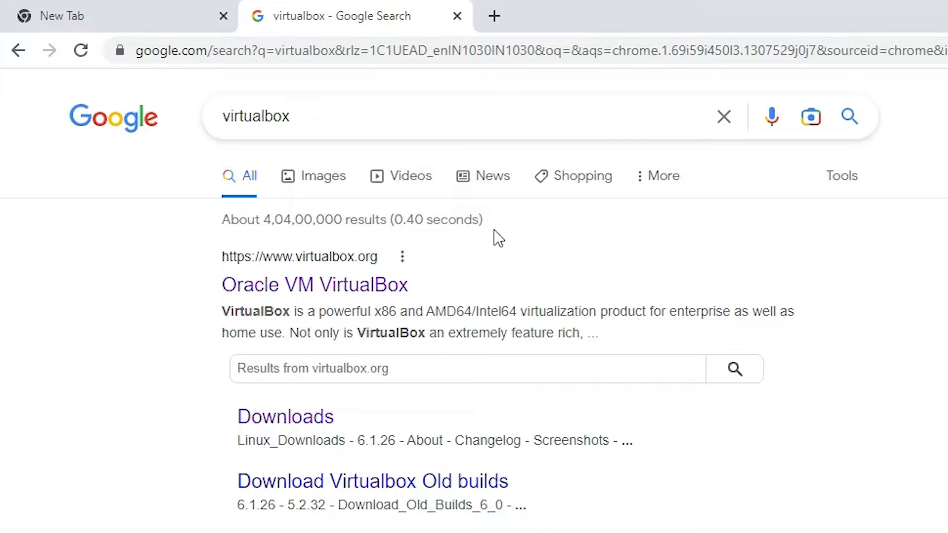
{"action": "mouse_move", "coordinate": [302, 296]}
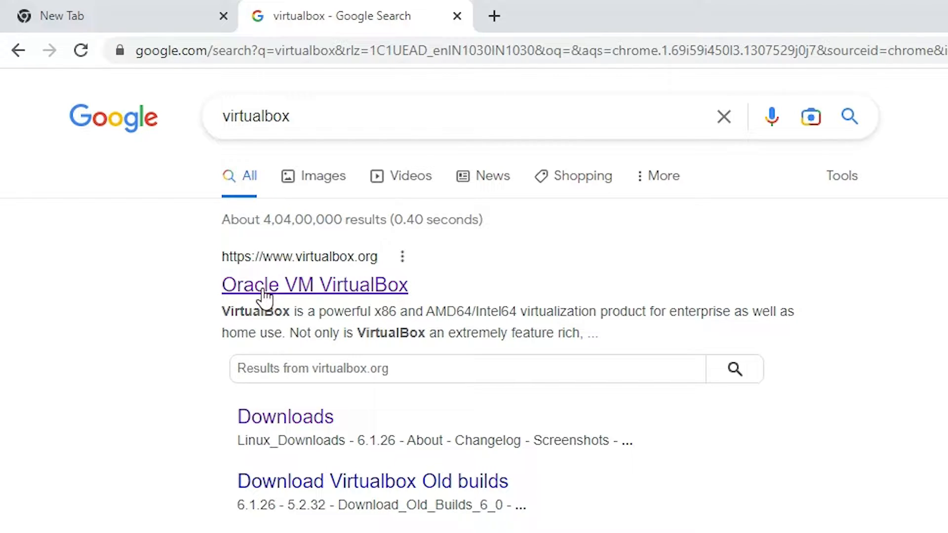
Step: Go to virtualbox.org and download the VirtualBox 7.0.2 Windows hosts installer
{"action": "left_click", "coordinate": [314, 284]}
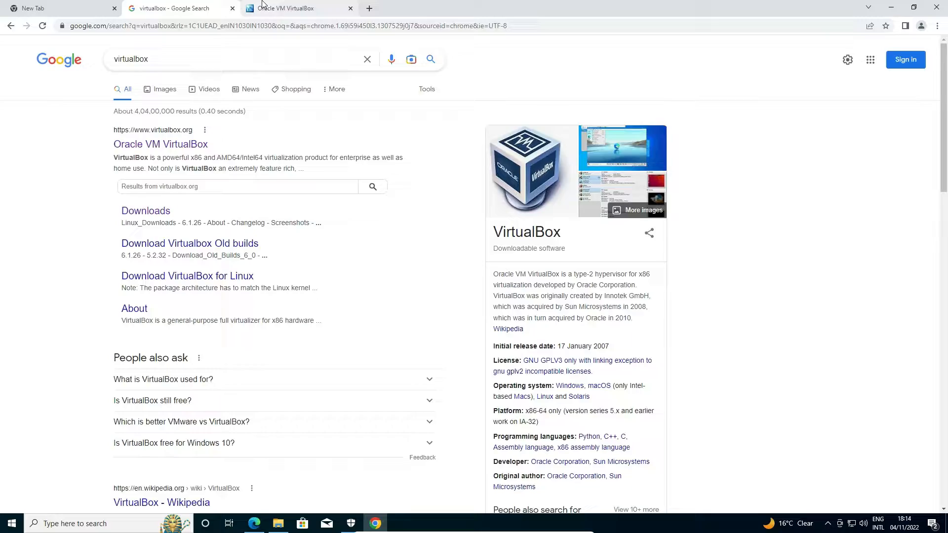
{"action": "left_click", "coordinate": [296, 8]}
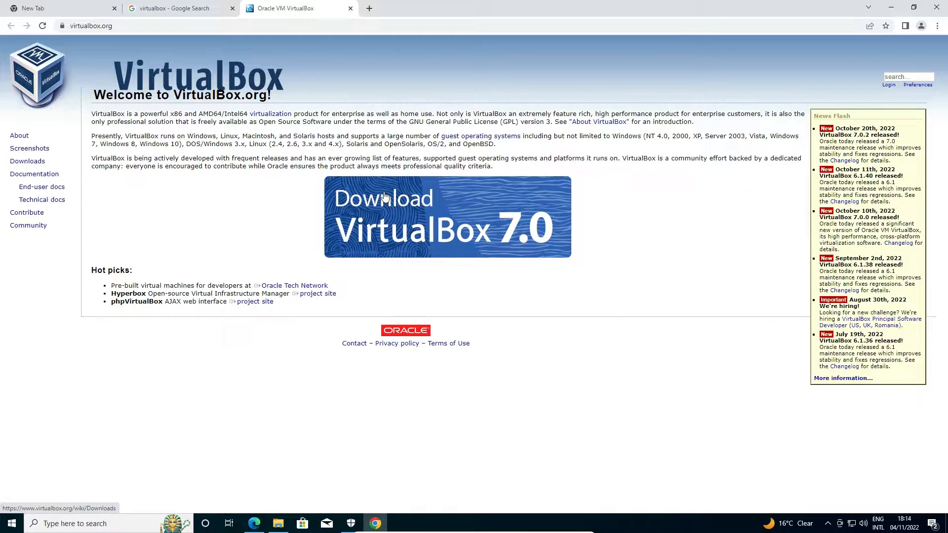
{"action": "mouse_move", "coordinate": [398, 231]}
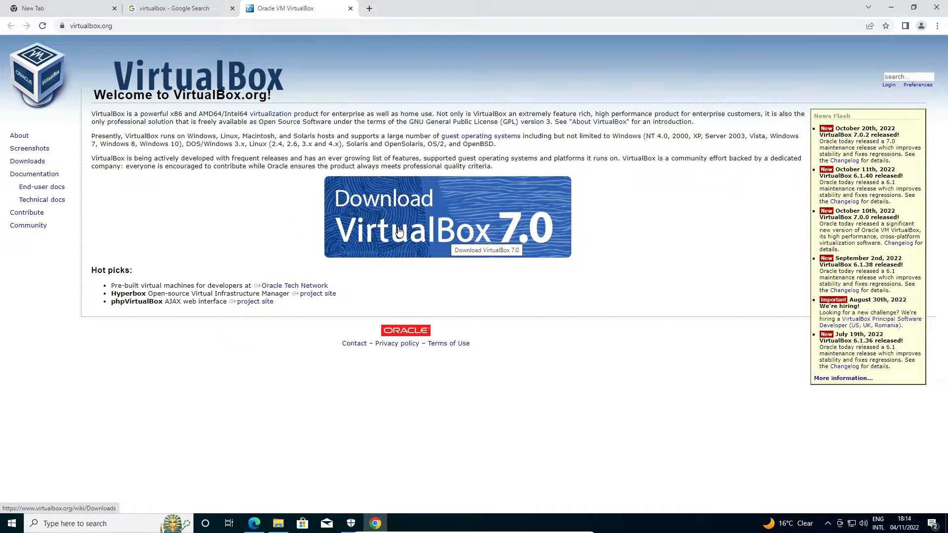
{"action": "left_click", "coordinate": [446, 217]}
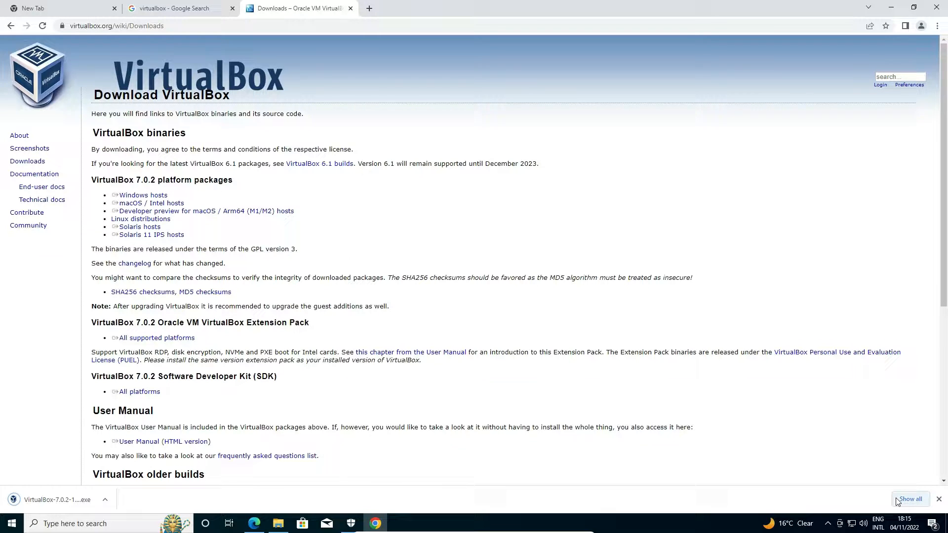
Step: Show the installer in Downloads and drag VirtualBox-7.0.2-154219-Win onto the desktop
{"action": "left_click", "coordinate": [909, 499]}
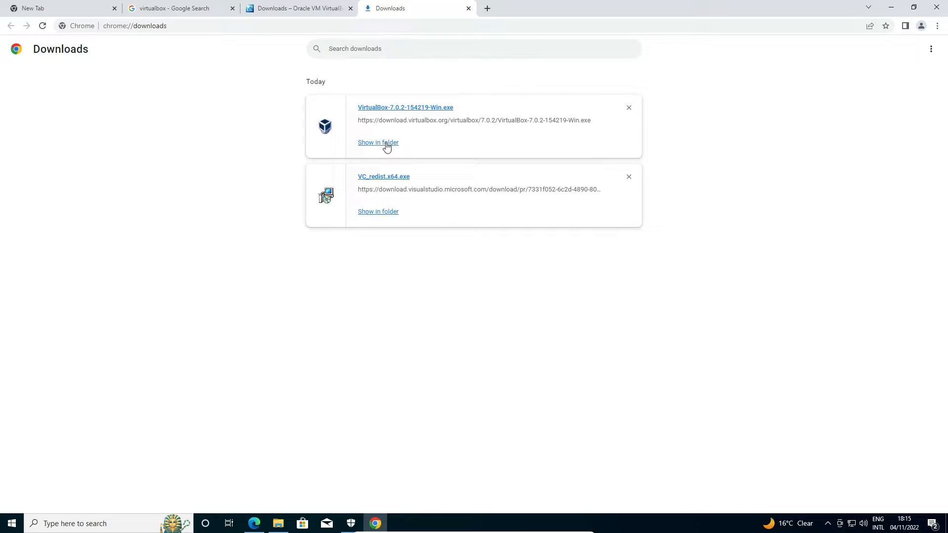
{"action": "left_click", "coordinate": [378, 142]}
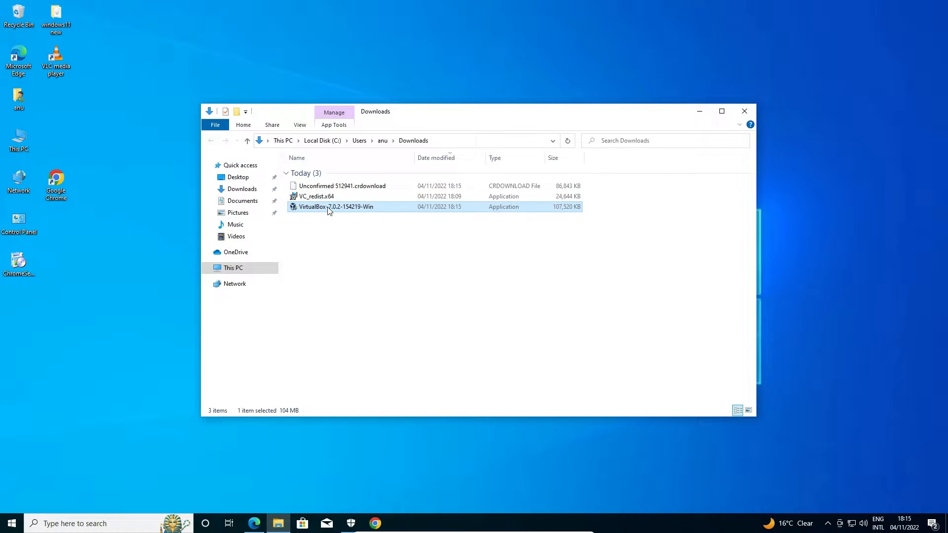
{"action": "left_click_drag", "start_coordinate": [336, 206], "coordinate": [94, 271]}
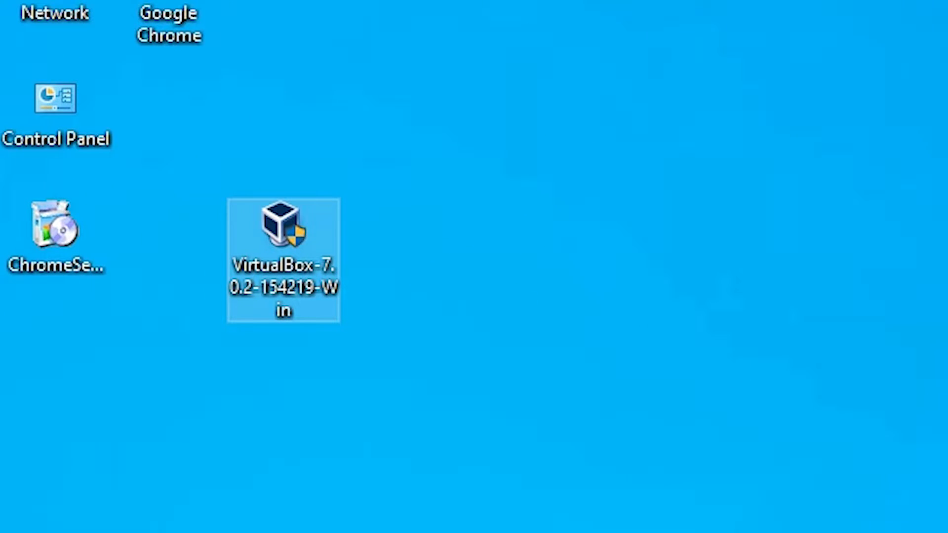
{"action": "mouse_move", "coordinate": [276, 282]}
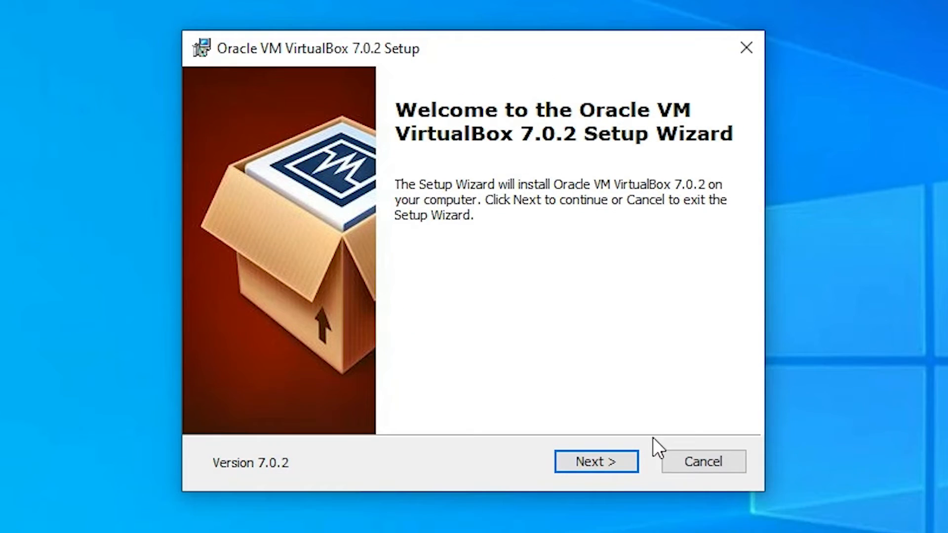
Step: Install VirtualBox 7.0.2 with default features, accepting the network reset, and finish into VirtualBox Manager
{"action": "left_click", "coordinate": [596, 461]}
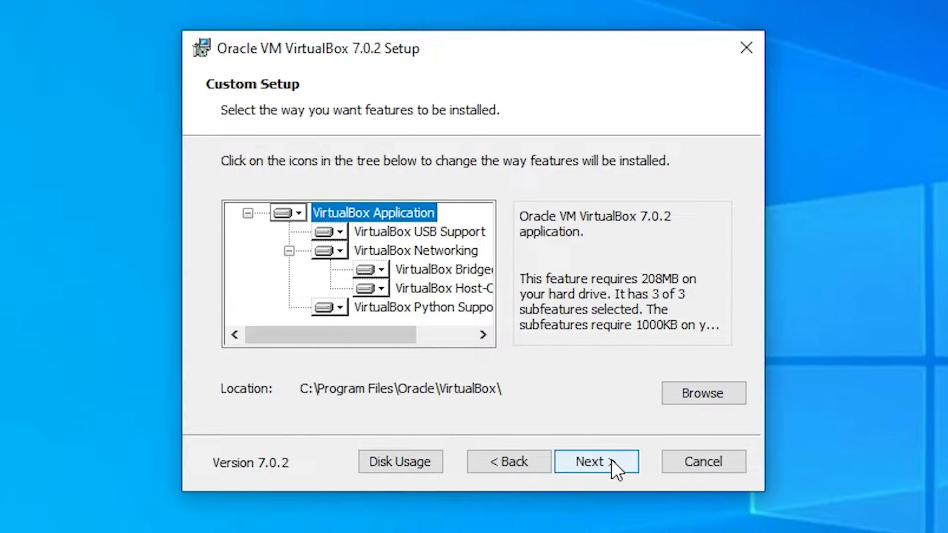
{"action": "mouse_move", "coordinate": [702, 402]}
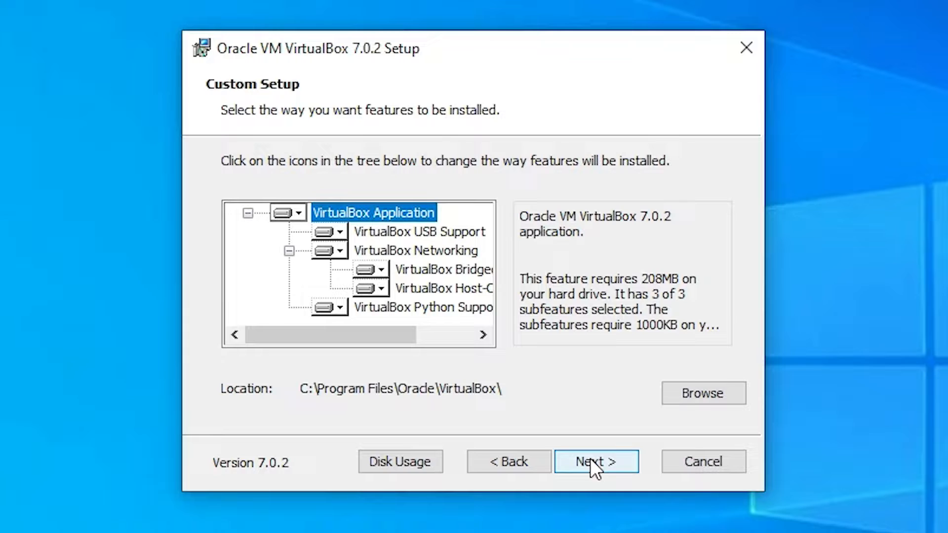
{"action": "left_click", "coordinate": [596, 461]}
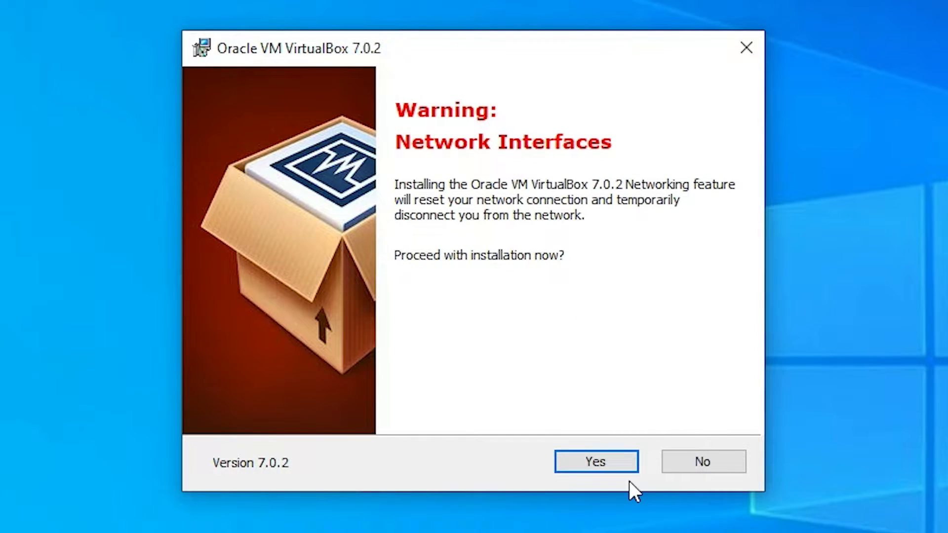
{"action": "left_click", "coordinate": [595, 461]}
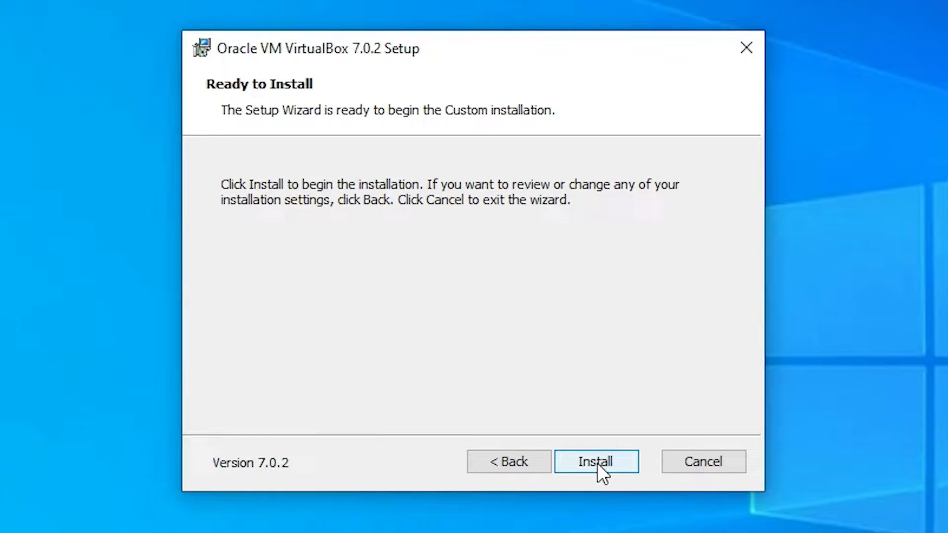
{"action": "left_click", "coordinate": [595, 462]}
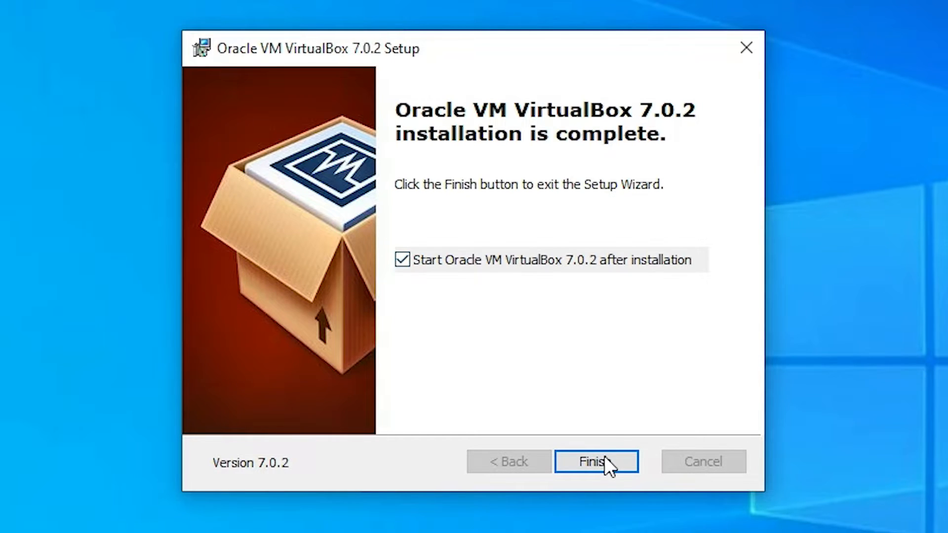
{"action": "left_click", "coordinate": [595, 461]}
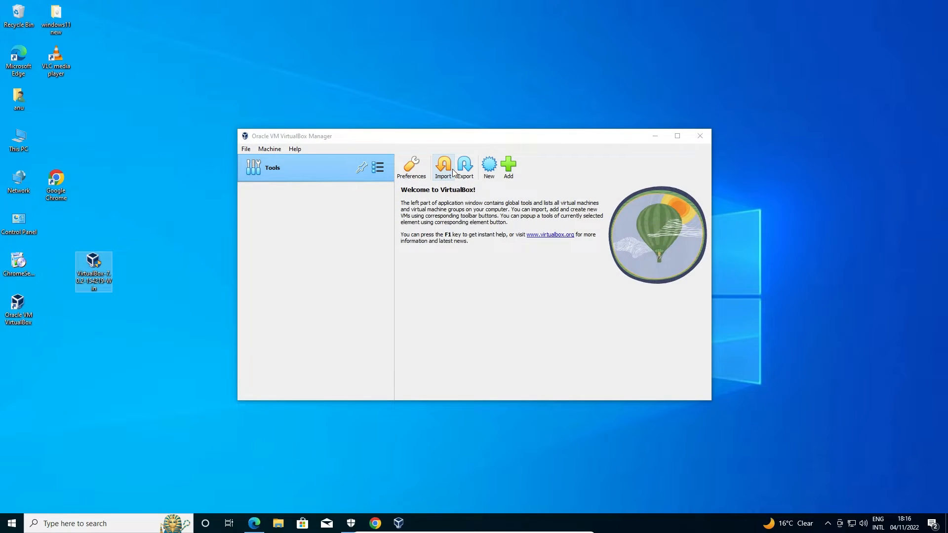
Step: Start a new virtual machine and name it Windows 11
{"action": "left_click", "coordinate": [677, 135]}
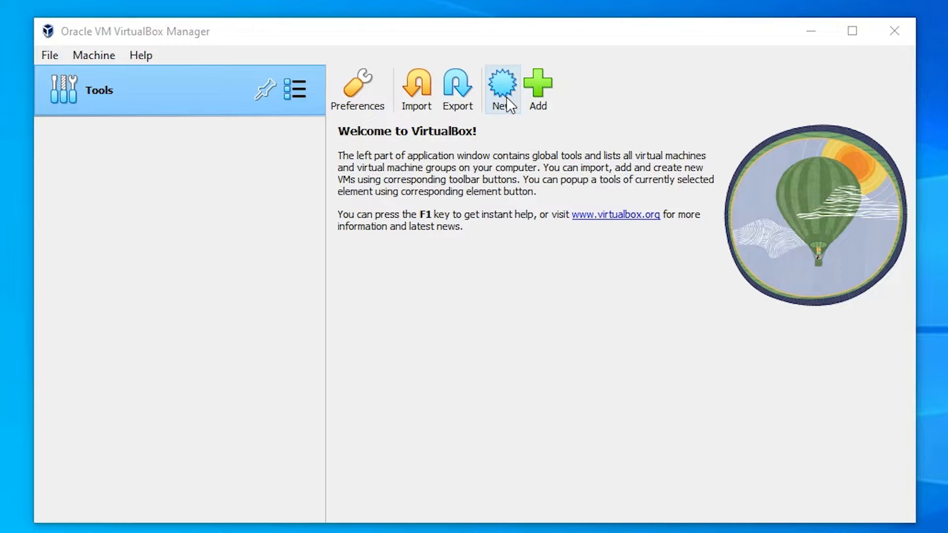
{"action": "left_click", "coordinate": [502, 88]}
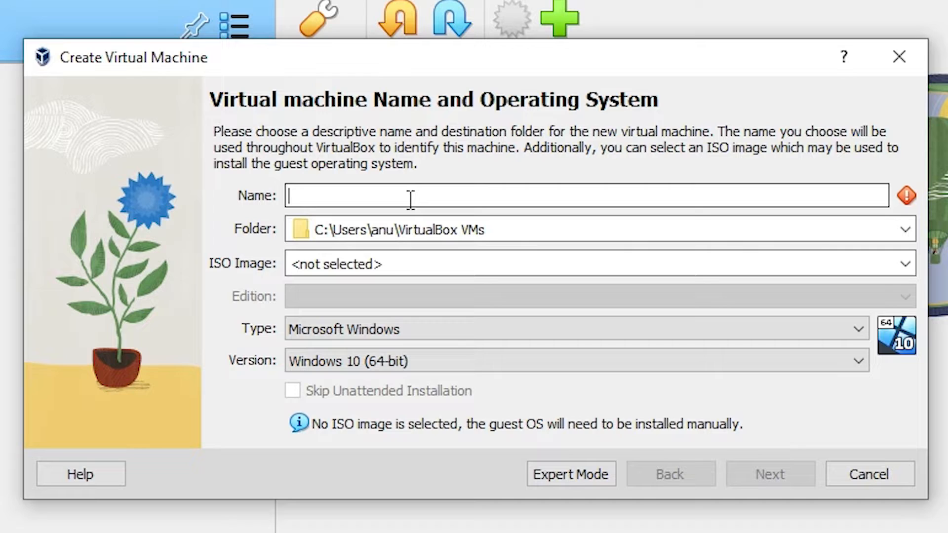
{"action": "type", "text": "Windows 11"}
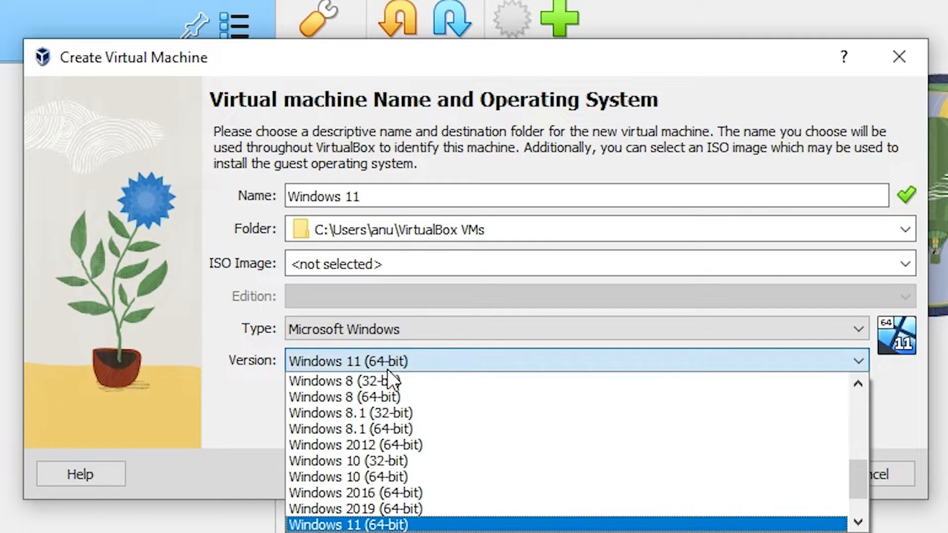
Step: Set the guest type to Microsoft Windows with version Windows 11 (64-bit)
{"action": "left_click", "coordinate": [574, 328]}
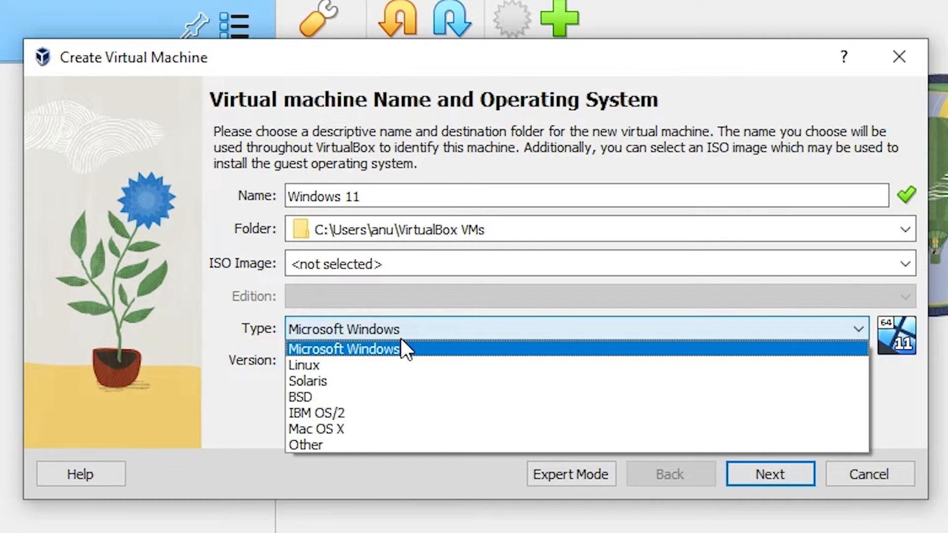
{"action": "left_click", "coordinate": [344, 348]}
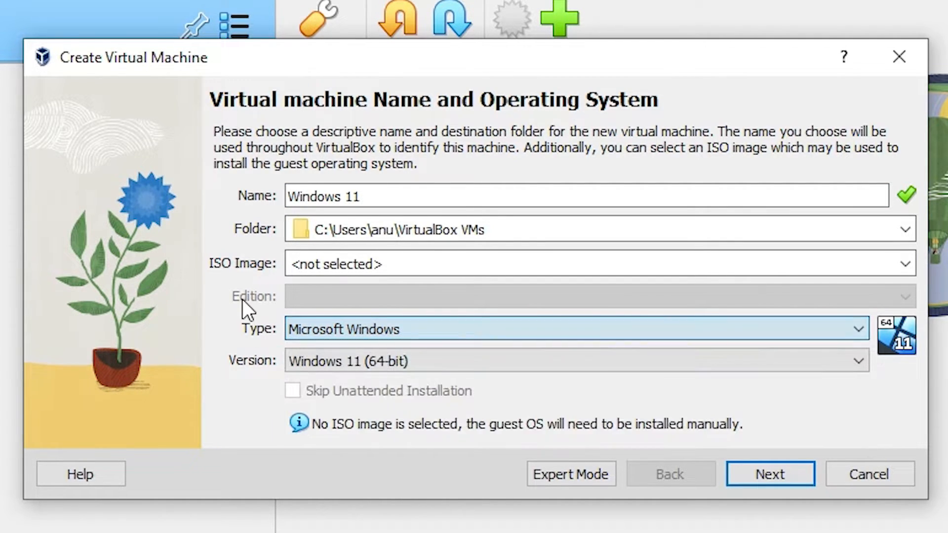
{"action": "left_click", "coordinate": [598, 263]}
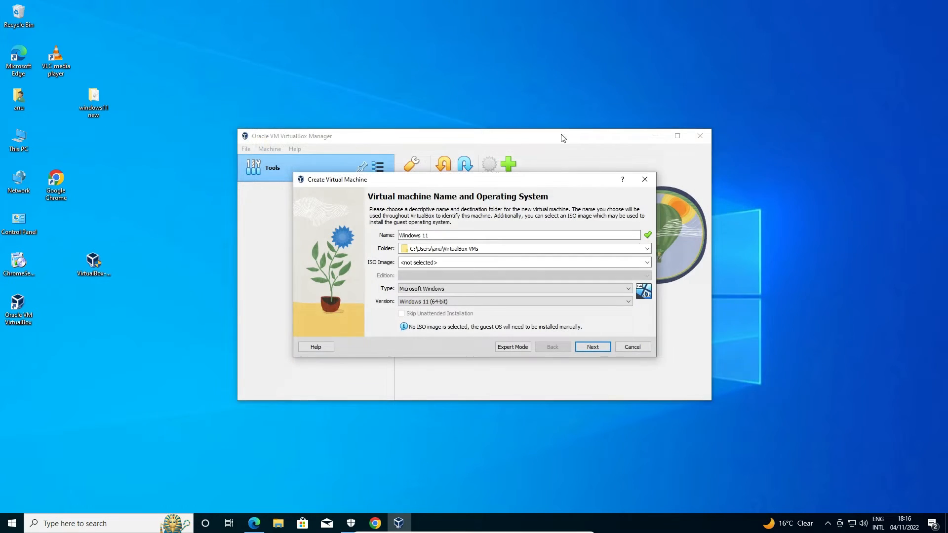
Step: Attach the Windows 11 ISO from the windows11 new folder, skip unattended installation, and continue to Hardware
{"action": "left_click", "coordinate": [643, 262]}
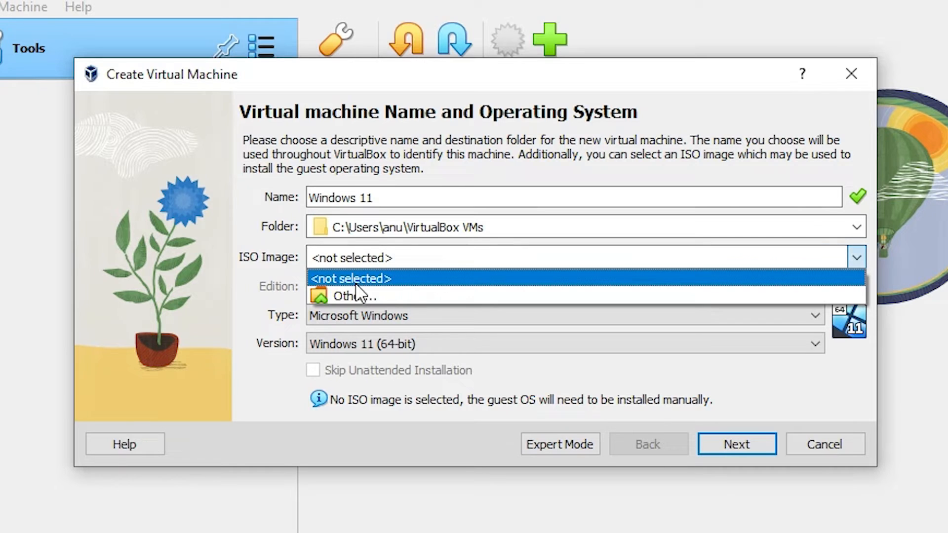
{"action": "left_click", "coordinate": [352, 296]}
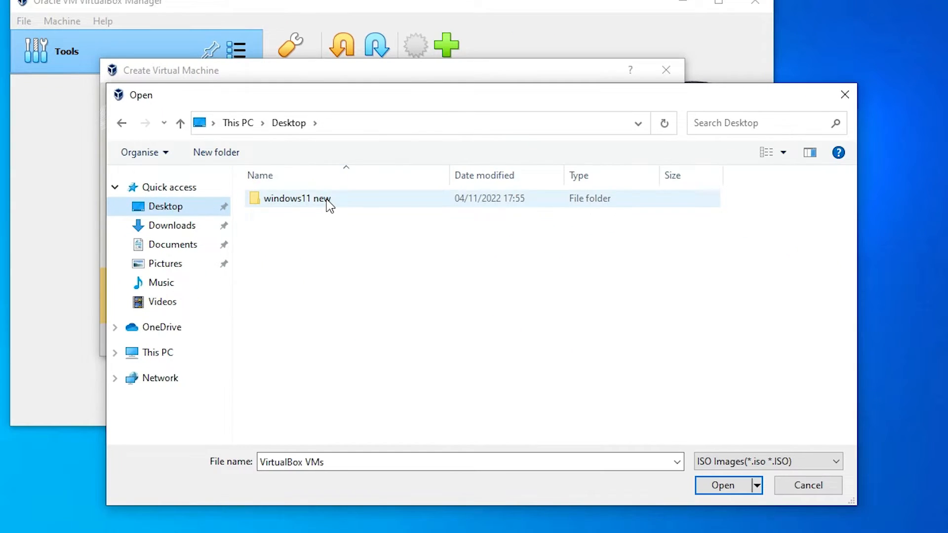
{"action": "double_click", "coordinate": [297, 198]}
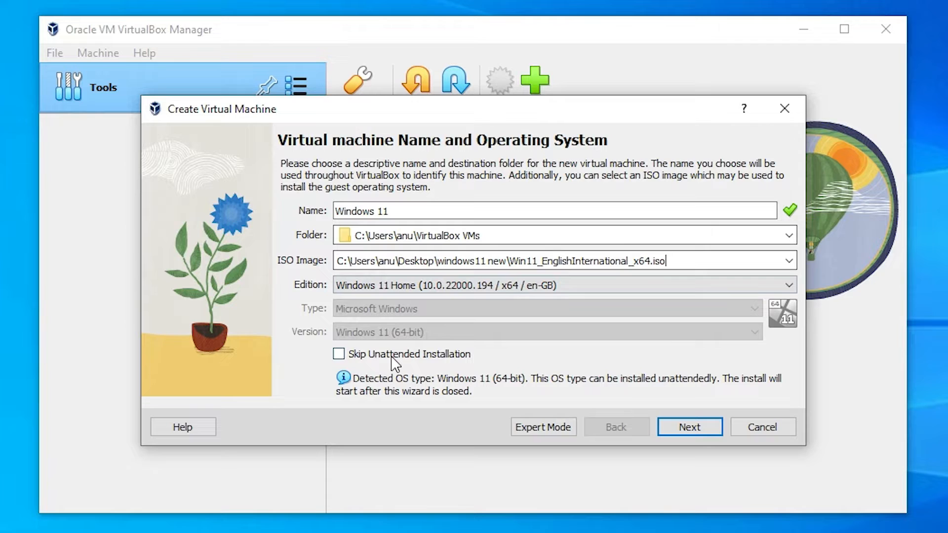
{"action": "mouse_move", "coordinate": [327, 369]}
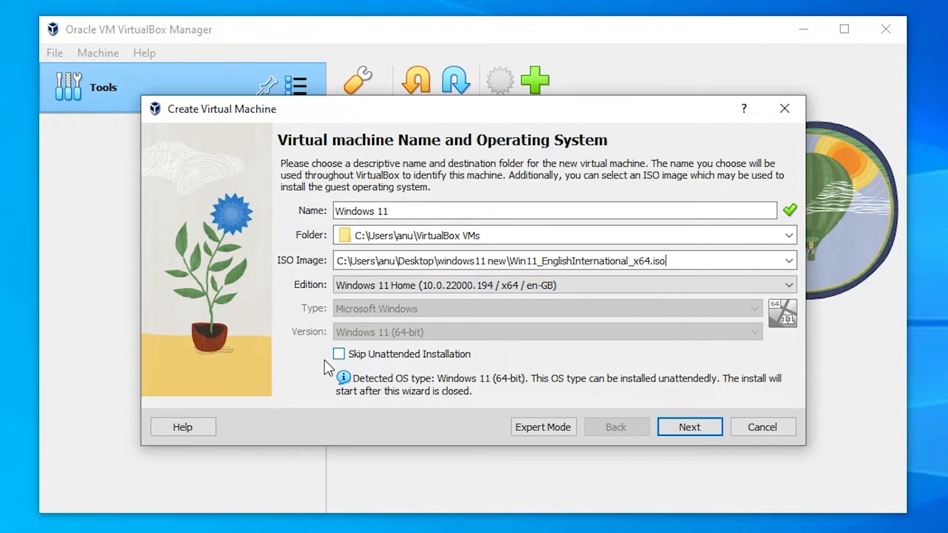
{"action": "left_click", "coordinate": [339, 355]}
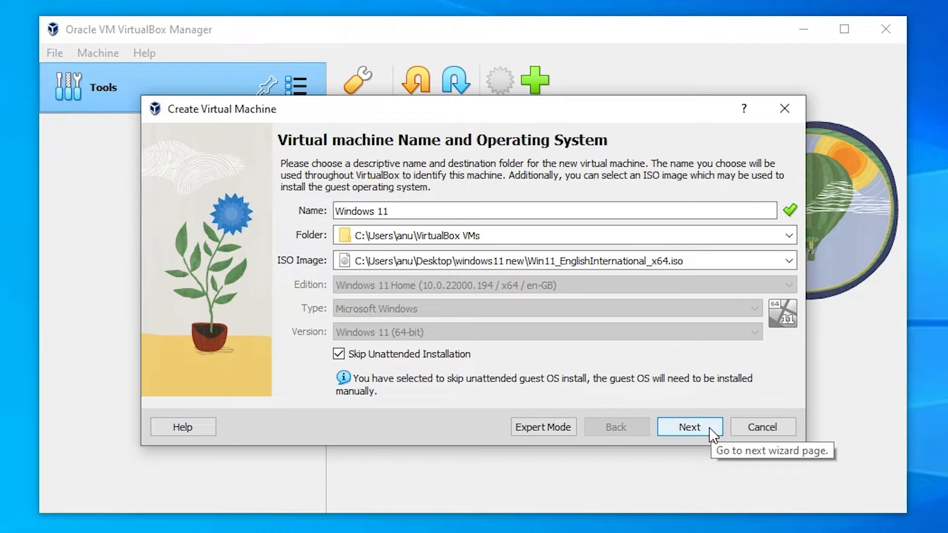
{"action": "left_click", "coordinate": [689, 427]}
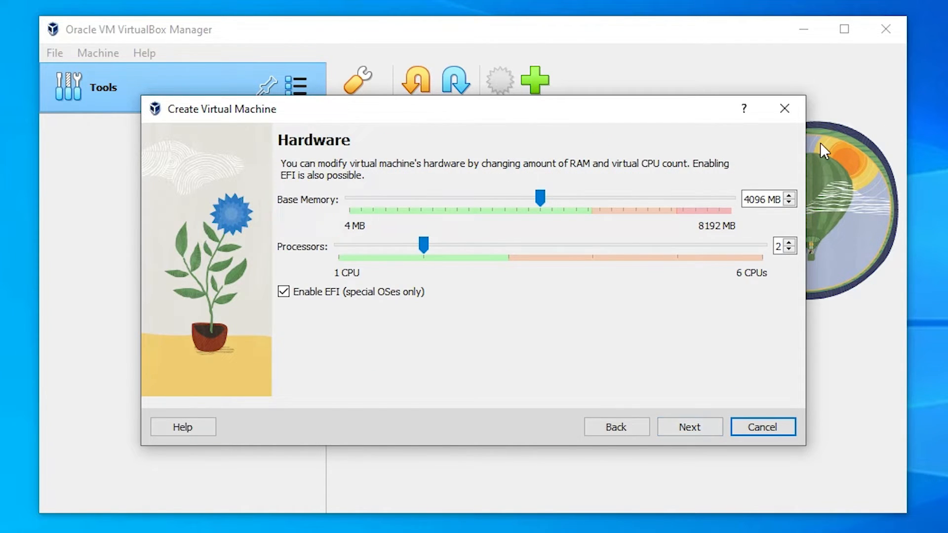
Step: Set base memory to 4622 MB and processors to 2, then continue to Virtual Hard Disk
{"action": "left_click_drag", "start_coordinate": [540, 198], "coordinate": [564, 198]}
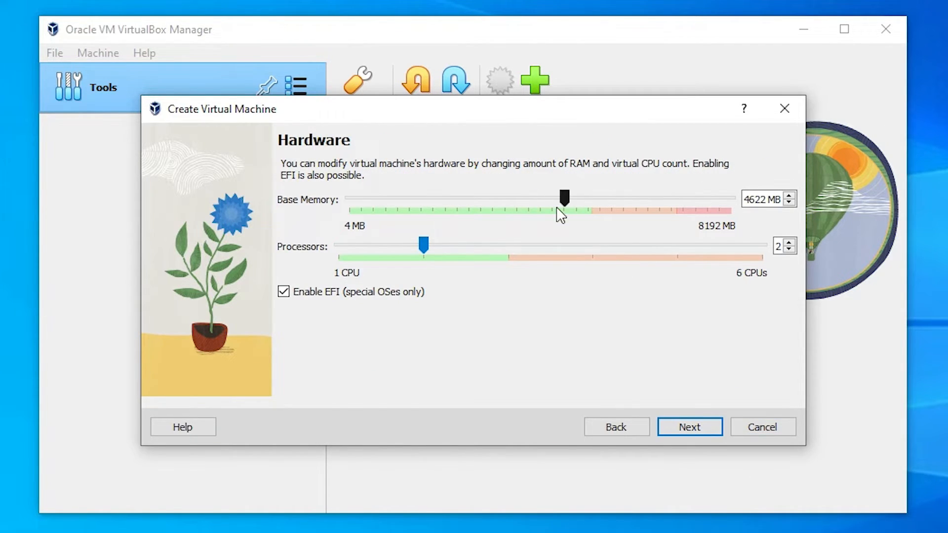
{"action": "left_click_drag", "start_coordinate": [424, 246], "coordinate": [507, 246]}
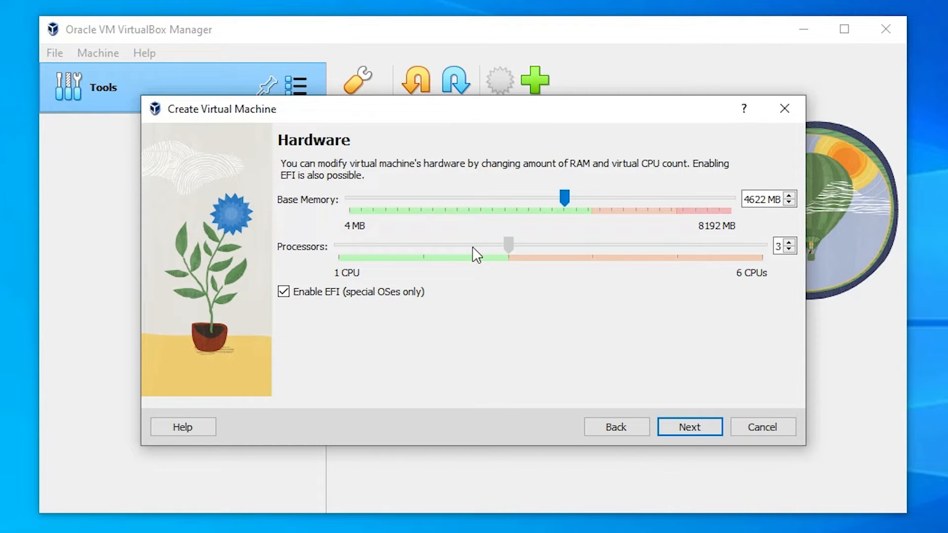
{"action": "left_click_drag", "start_coordinate": [508, 245], "coordinate": [424, 245]}
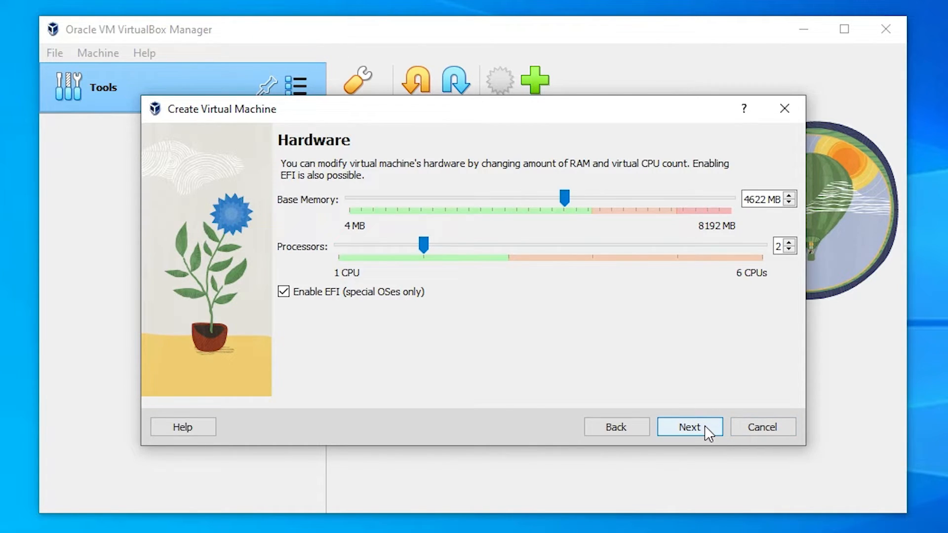
{"action": "left_click", "coordinate": [688, 426]}
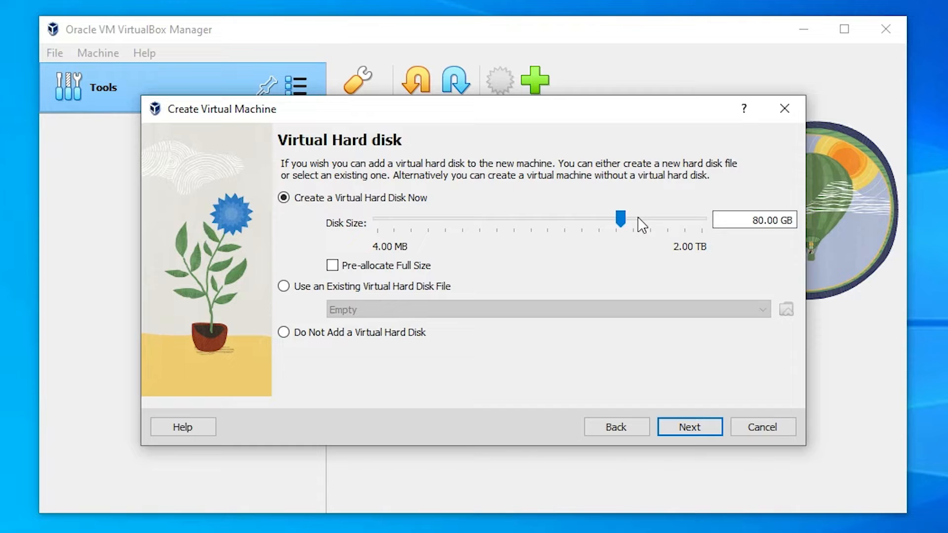
{"action": "mouse_move", "coordinate": [415, 222]}
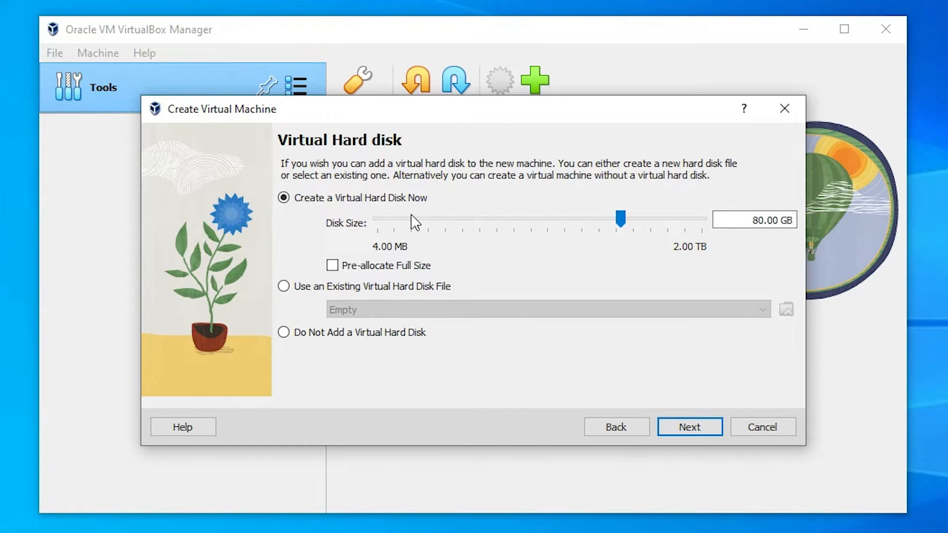
{"action": "mouse_move", "coordinate": [459, 214]}
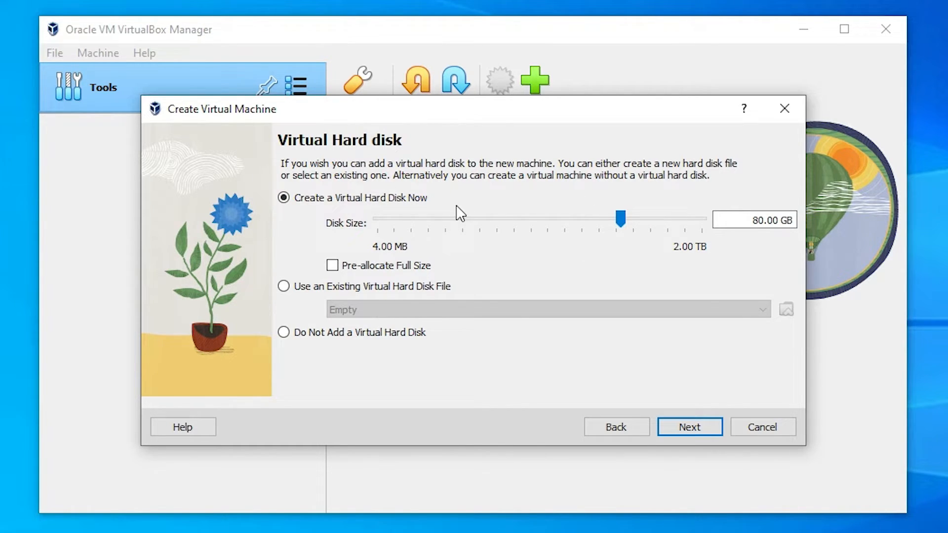
Step: Enlarge the virtual disk size to 454.95 GB and continue to the Summary page
{"action": "left_click_drag", "start_coordinate": [620, 219], "coordinate": [628, 220]}
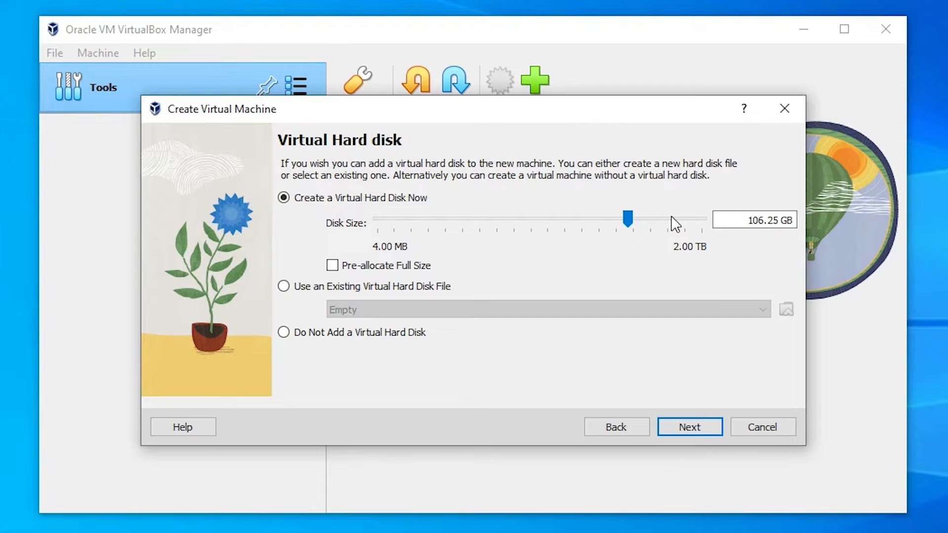
{"action": "left_click_drag", "start_coordinate": [627, 219], "coordinate": [668, 219]}
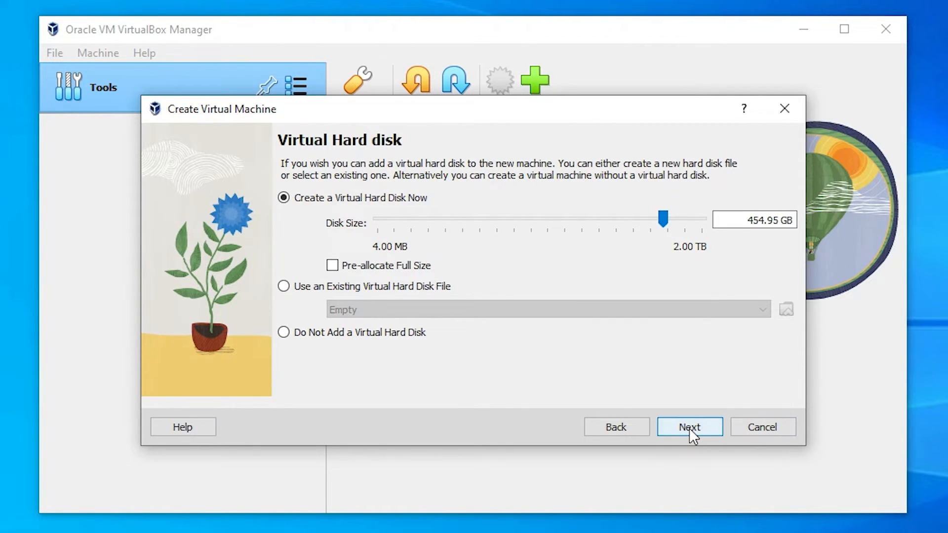
{"action": "left_click", "coordinate": [688, 427]}
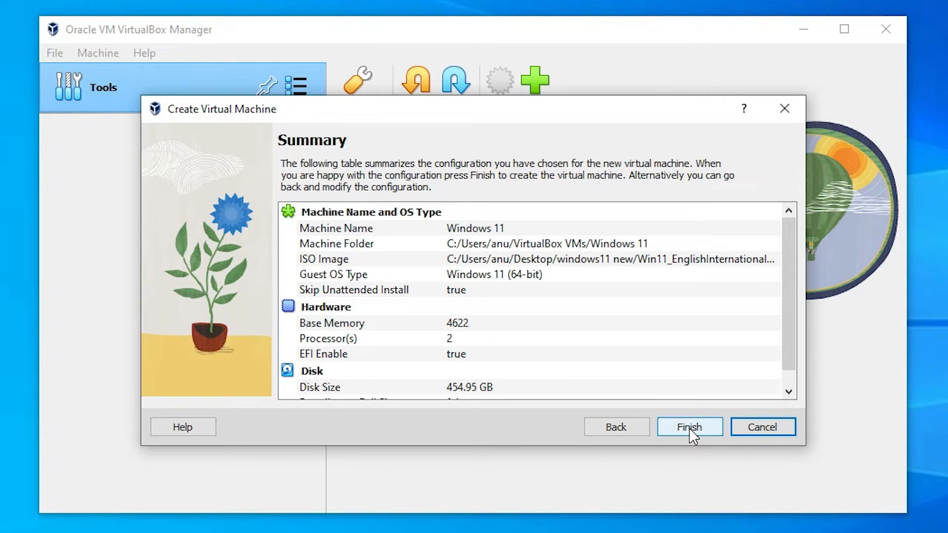
Step: Create the Windows 11 VM so it appears powered off in the Manager list
{"action": "left_click", "coordinate": [688, 427]}
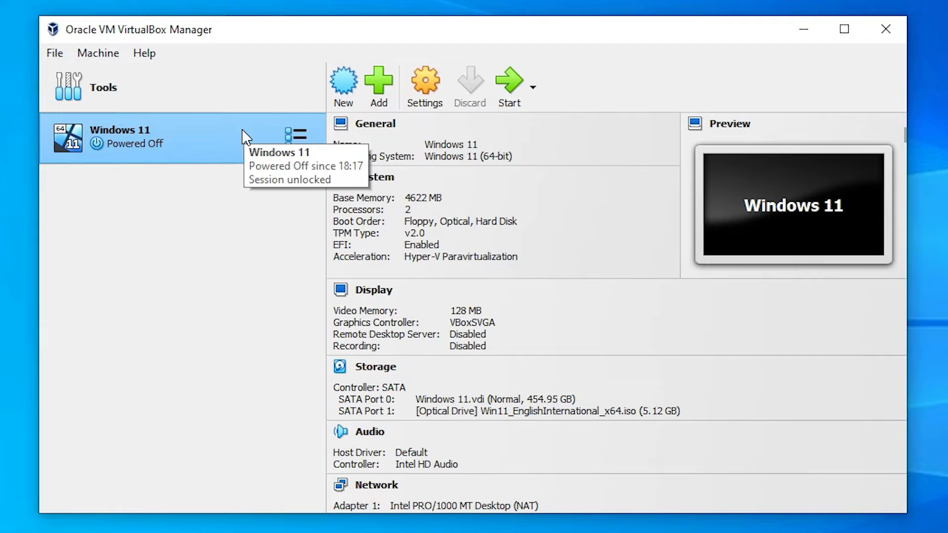
{"action": "mouse_move", "coordinate": [319, 140]}
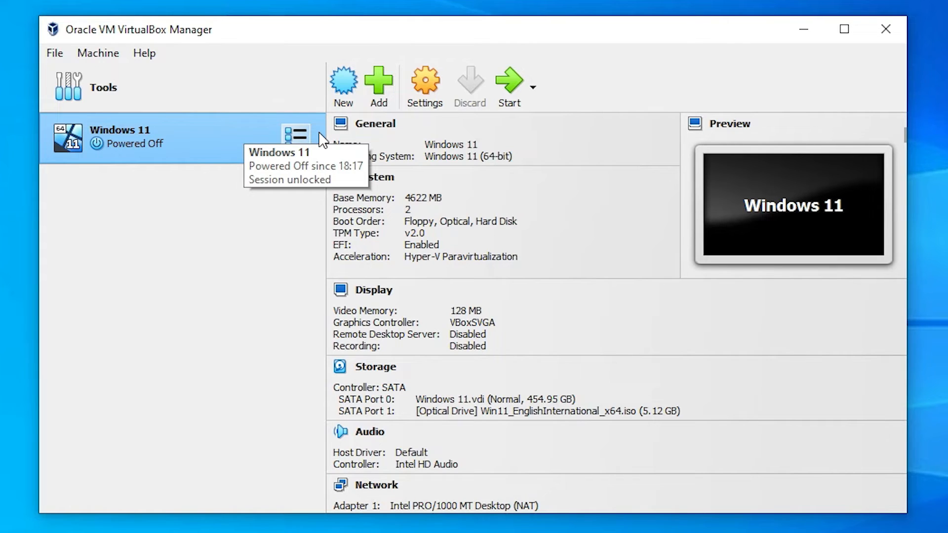
{"action": "mouse_move", "coordinate": [320, 140]}
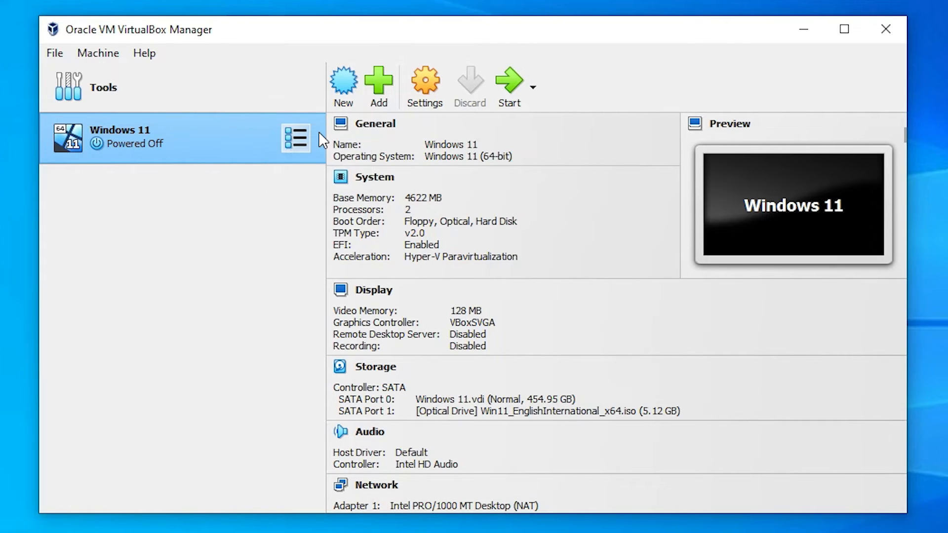